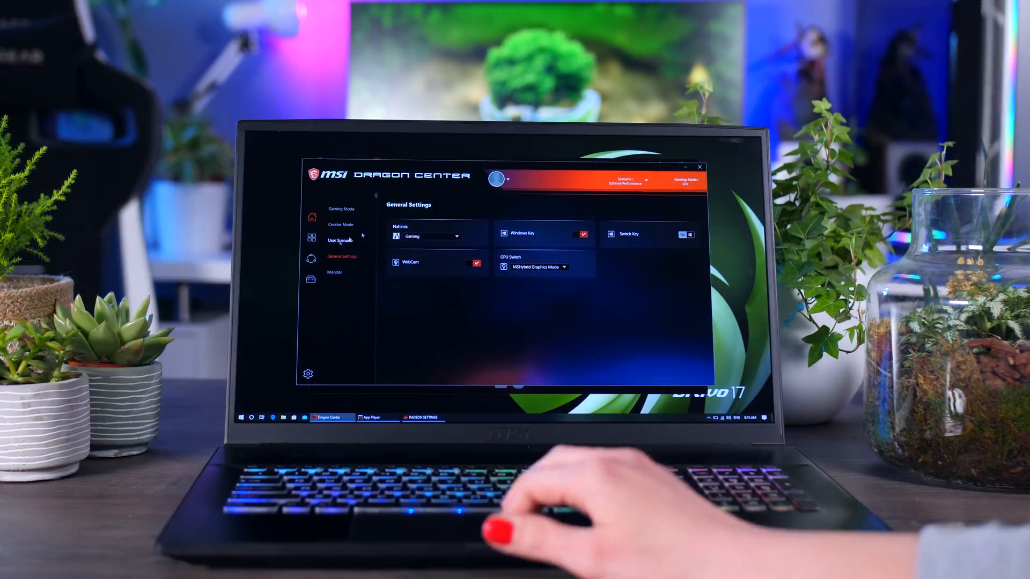
Check the GPU Switch options and keep MSHybrid Graphics Mode selected
{"action": "left_click", "coordinate": [563, 267]}
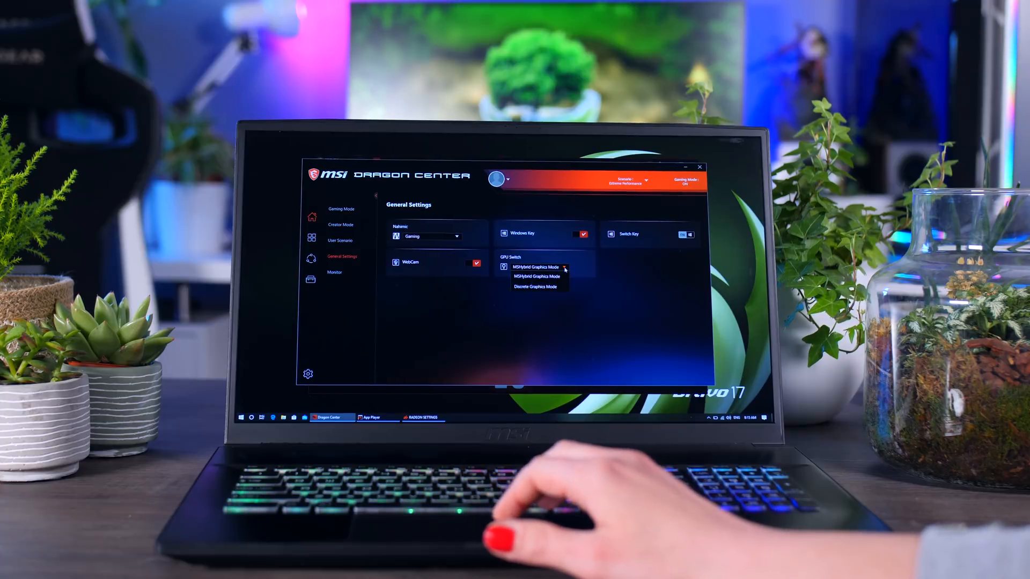
{"action": "mouse_move", "coordinate": [532, 479]}
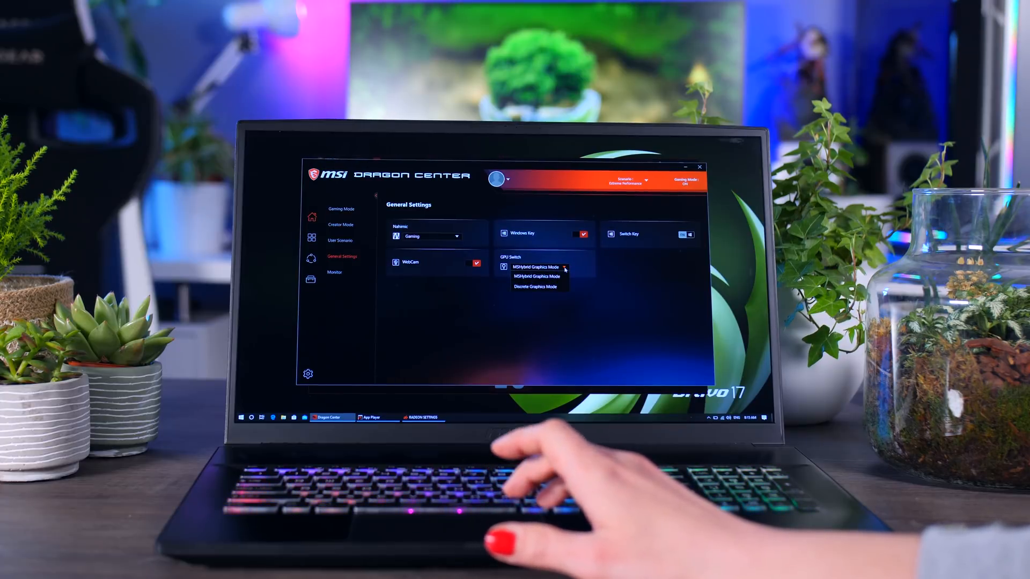
{"action": "left_click", "coordinate": [536, 266]}
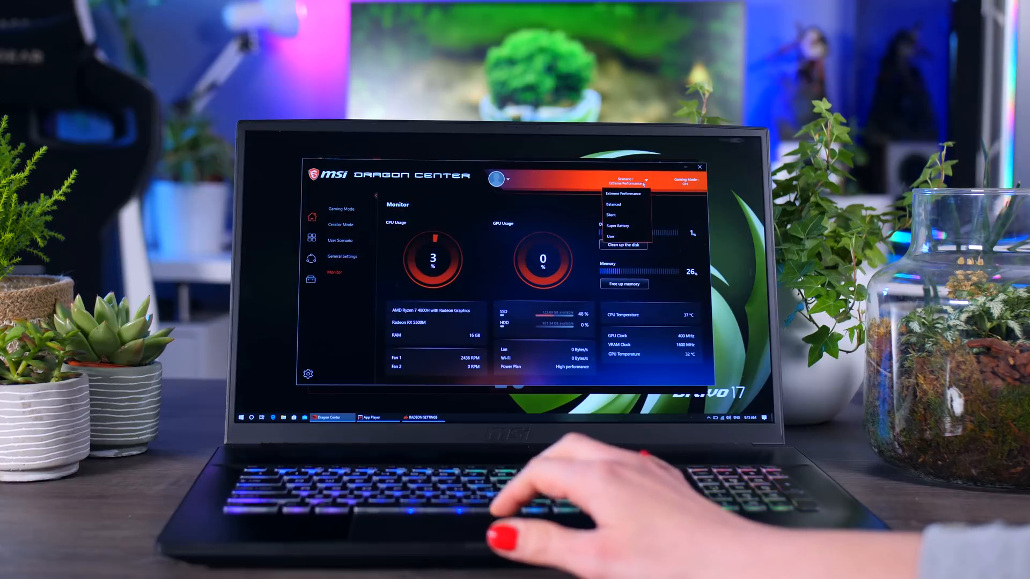
{"action": "mouse_move", "coordinate": [617, 226]}
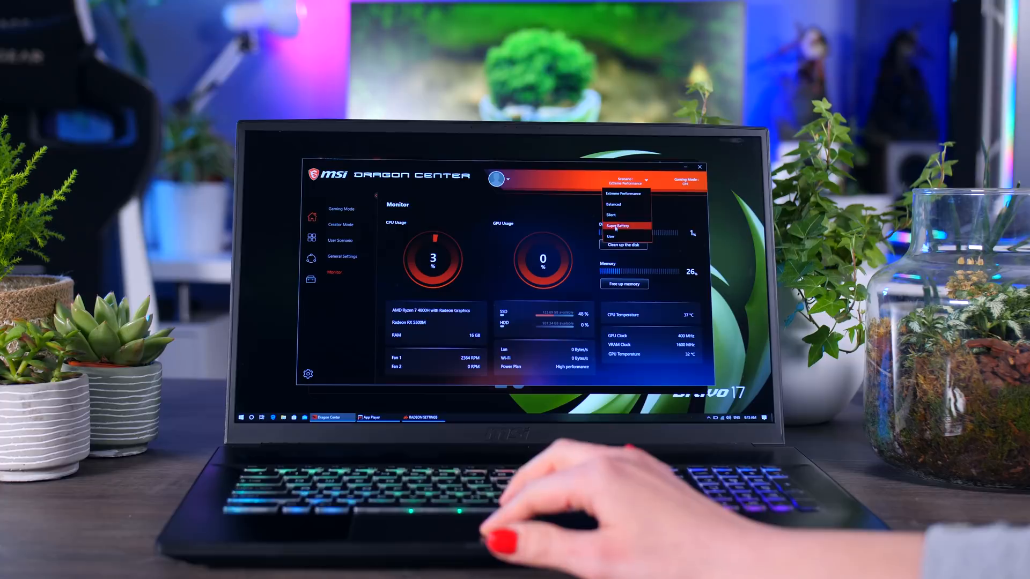
Set the power scenario to Super Battery, then change it to Silent
{"action": "left_click", "coordinate": [617, 226]}
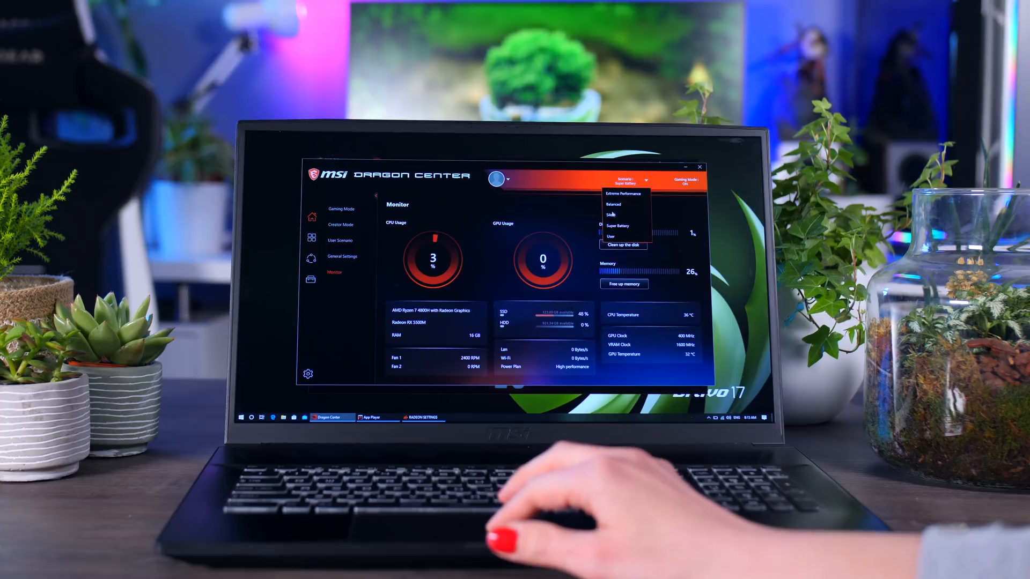
{"action": "left_click", "coordinate": [611, 215]}
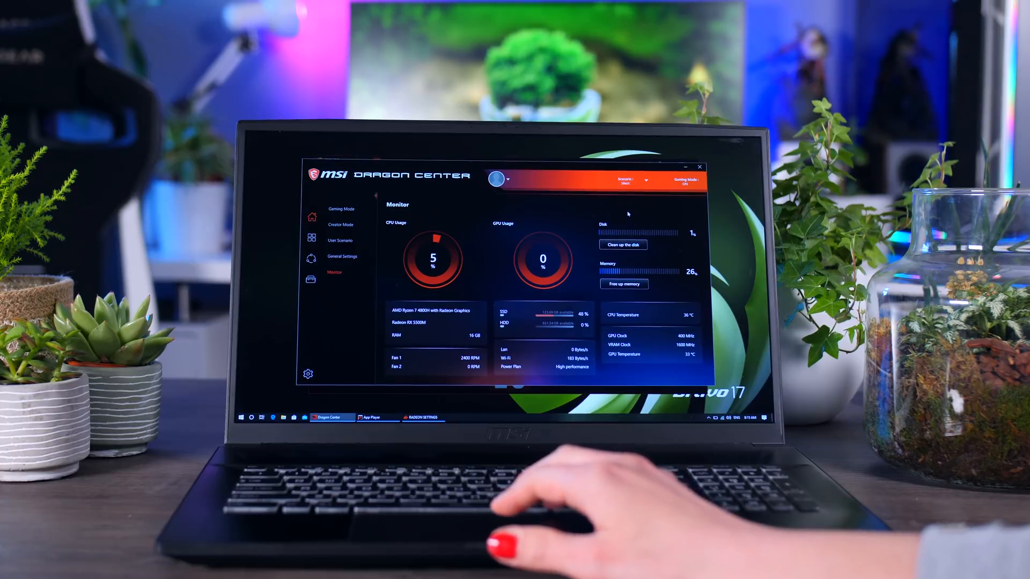